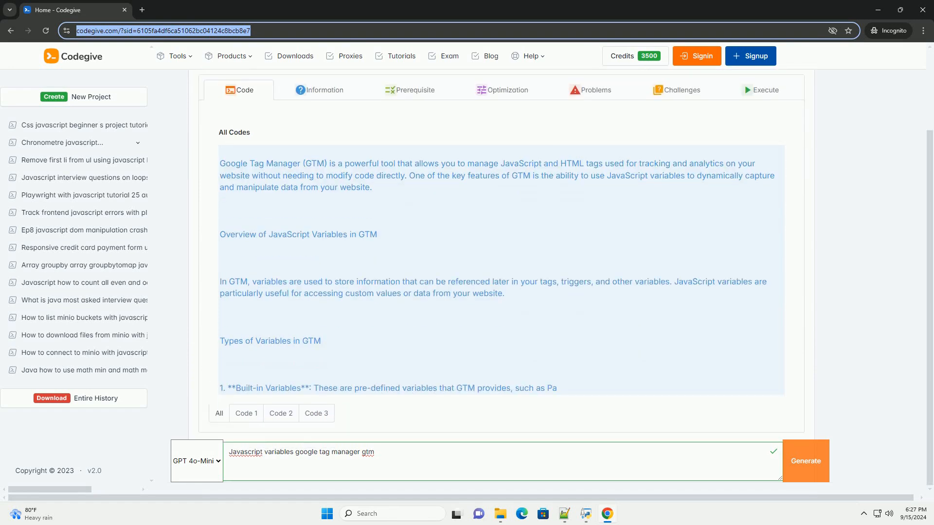
scroll("down", 3)
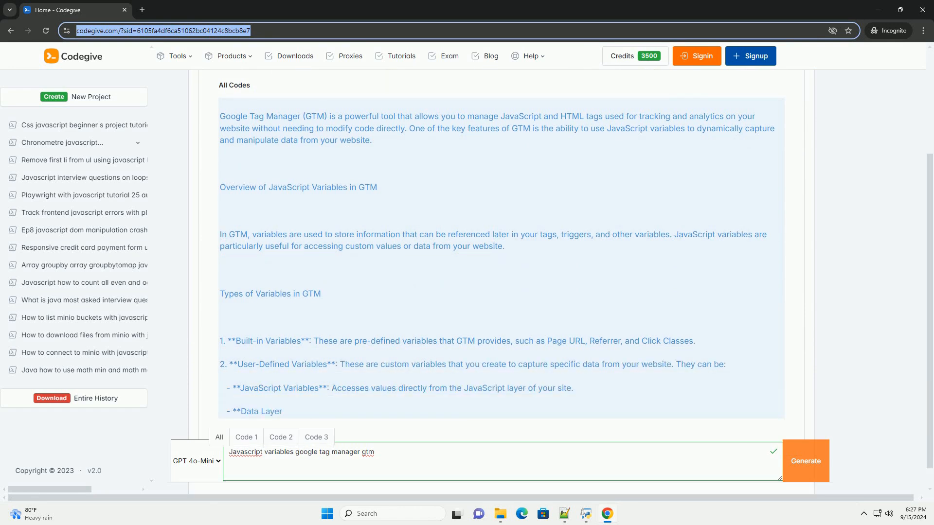
scroll("down", 3)
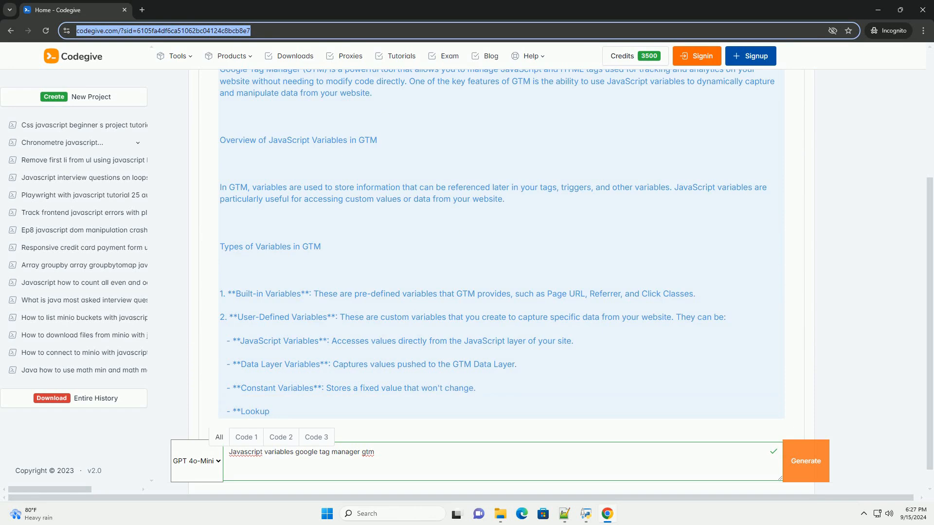
scroll("down", 3)
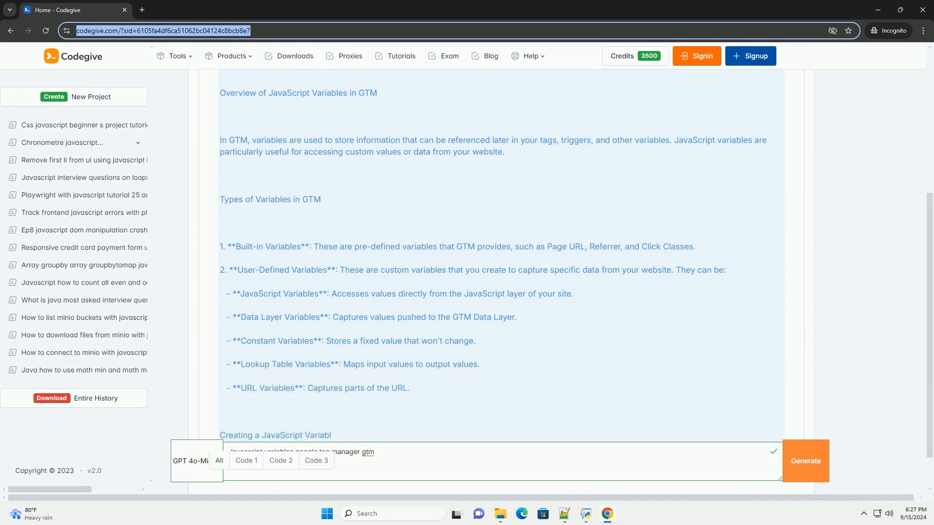
scroll("down", 3)
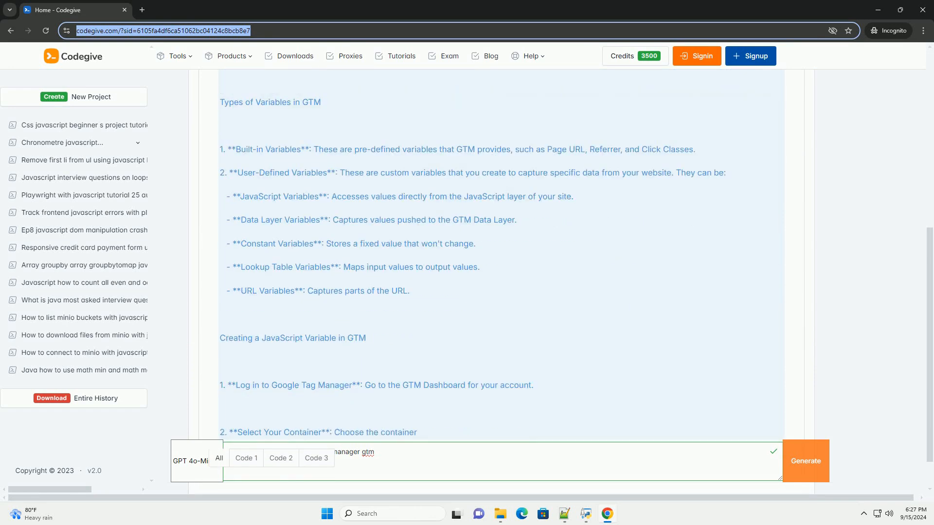
scroll("down", 3)
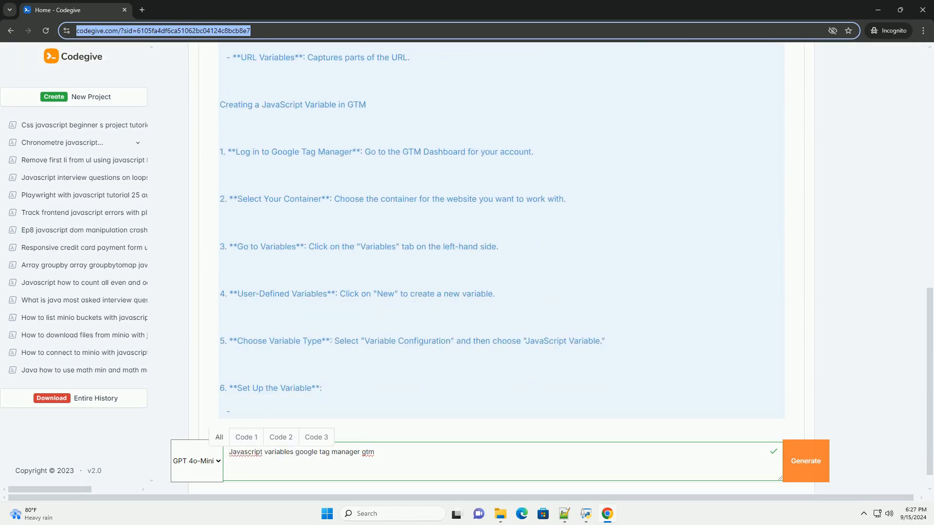
scroll("down", 3)
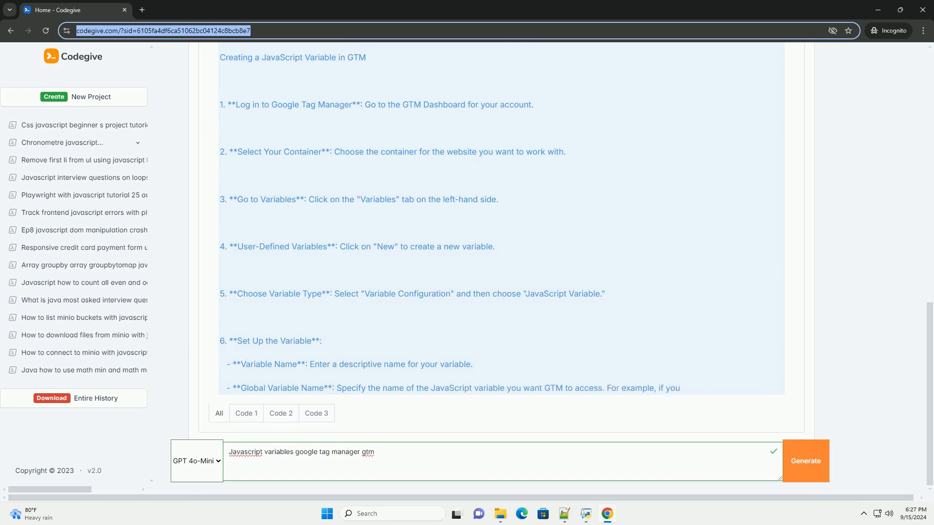
scroll("down", 3)
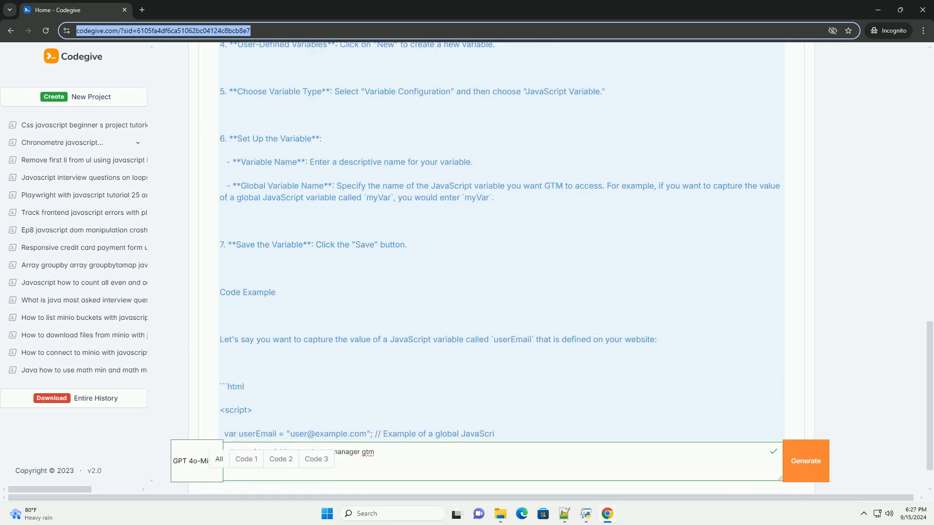
scroll("down", 3)
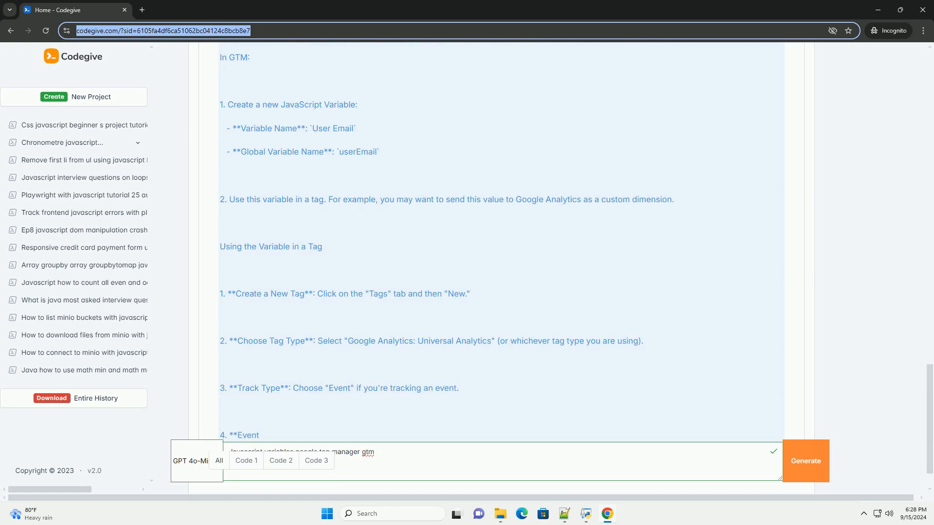
scroll("down", 3)
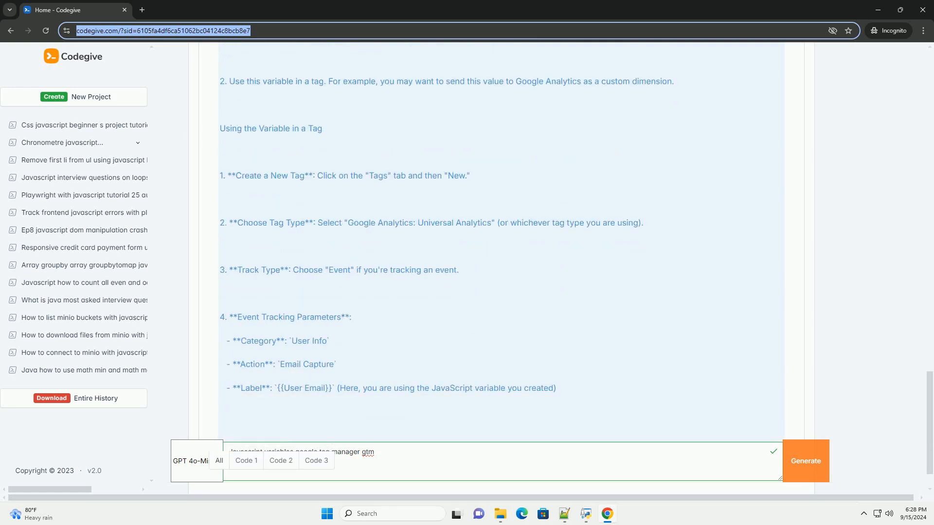
scroll("down", 3)
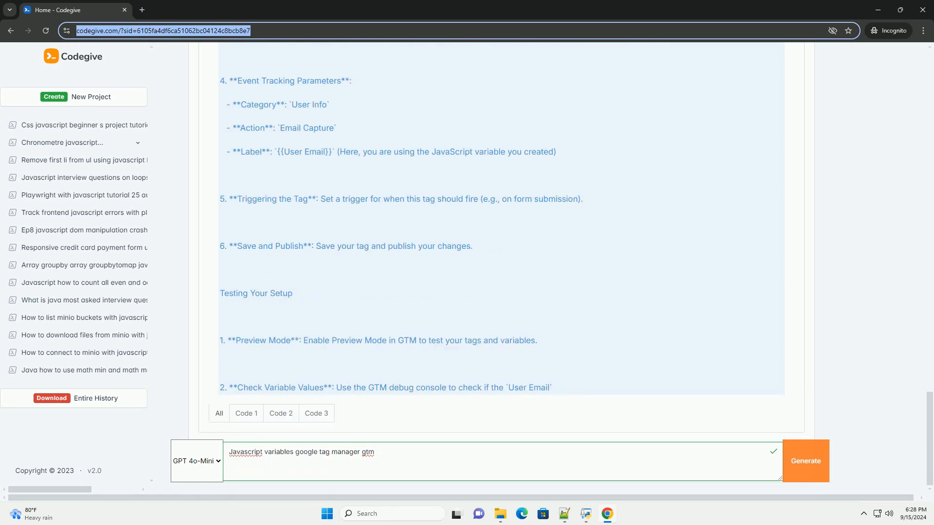
scroll("down", 3)
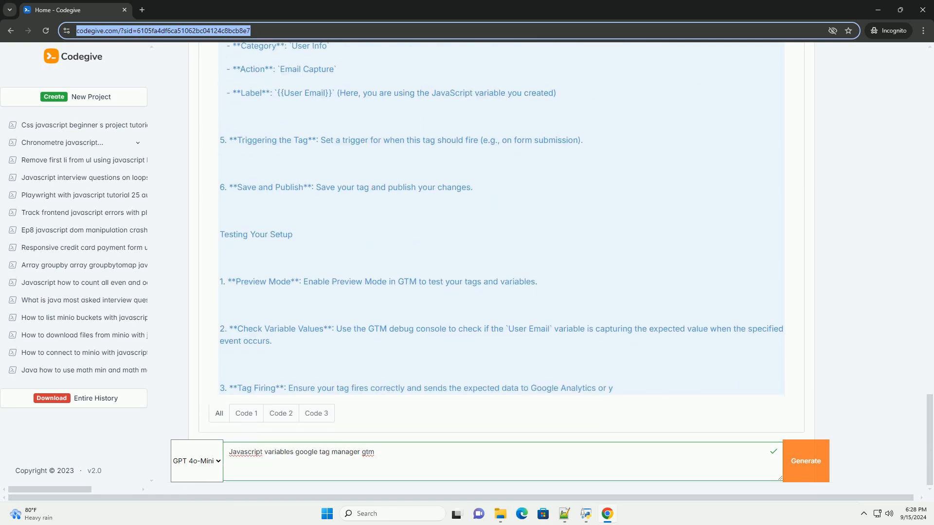
scroll("down", 3)
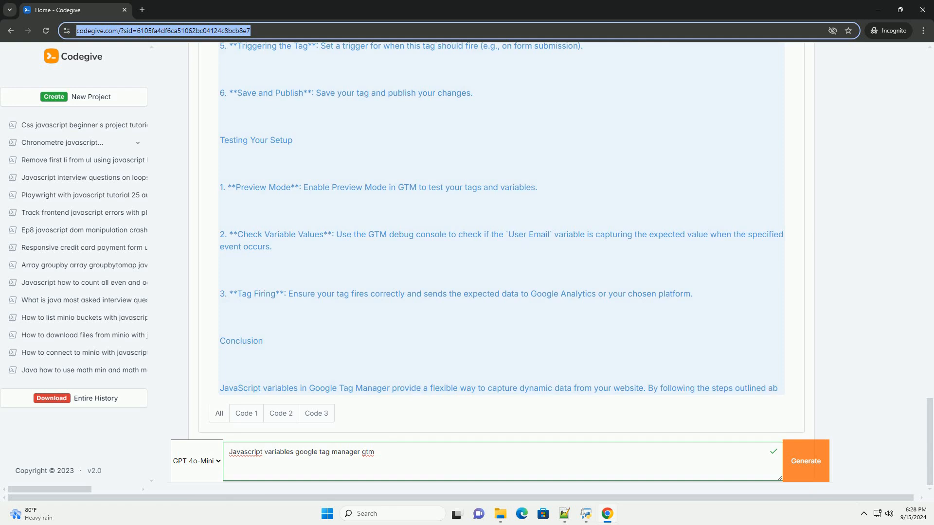